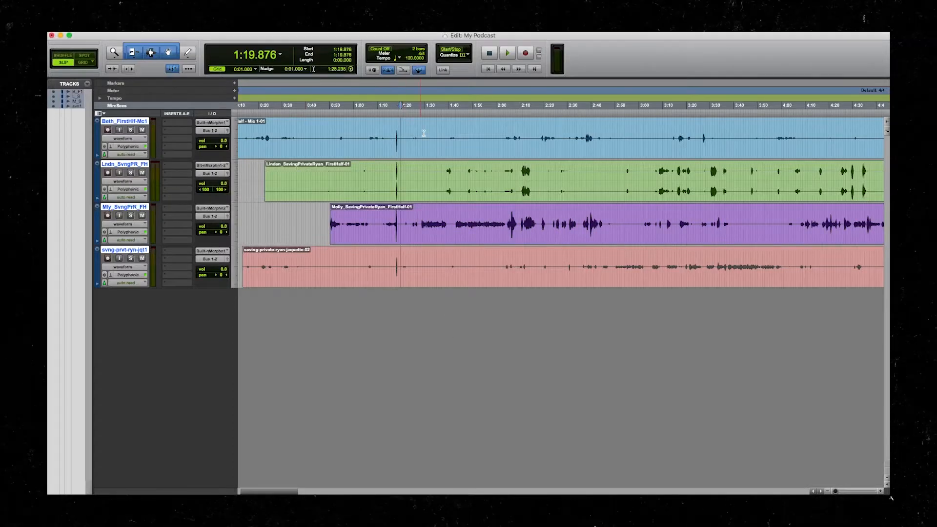
Step: Import Music.mp3 from the My Podcast folder as audio into the Introduction project
{"action": "left_click", "coordinate": [506, 52]}
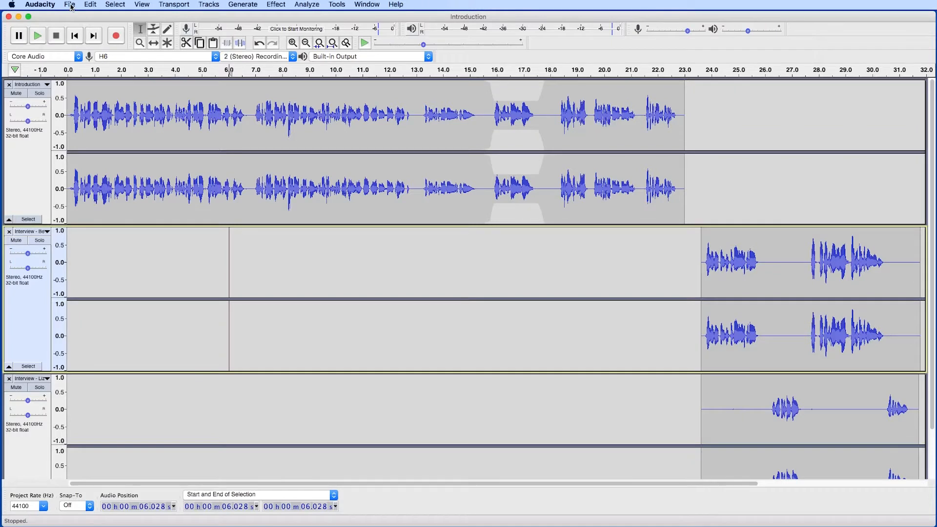
{"action": "left_click", "coordinate": [69, 4]}
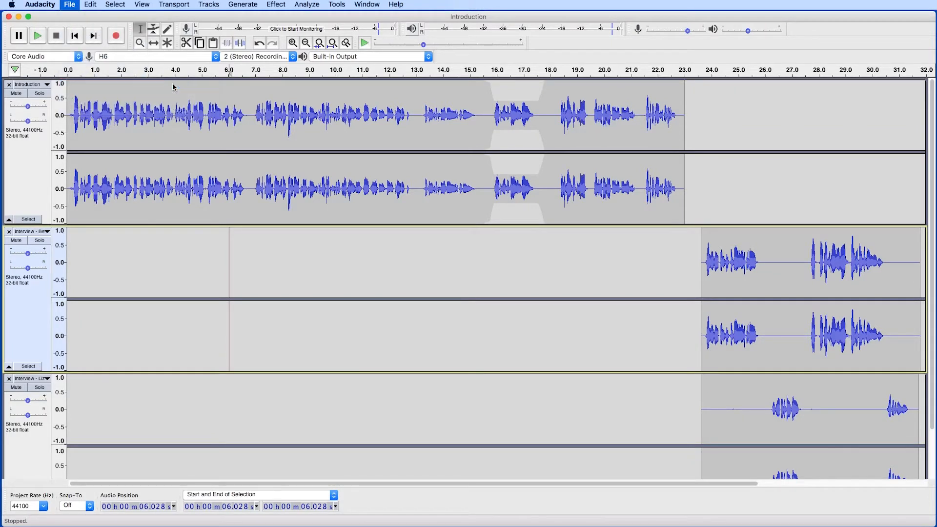
{"action": "left_click", "coordinate": [69, 4]}
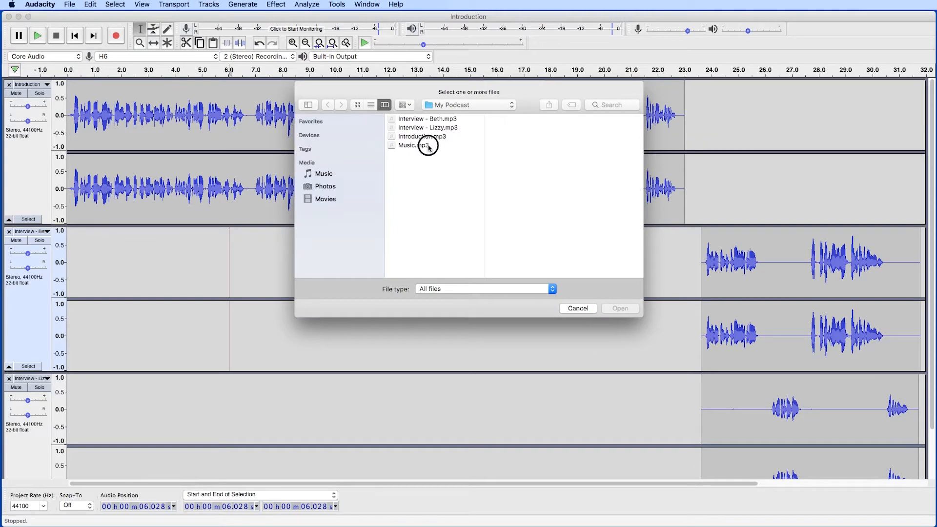
{"action": "left_click", "coordinate": [411, 144]}
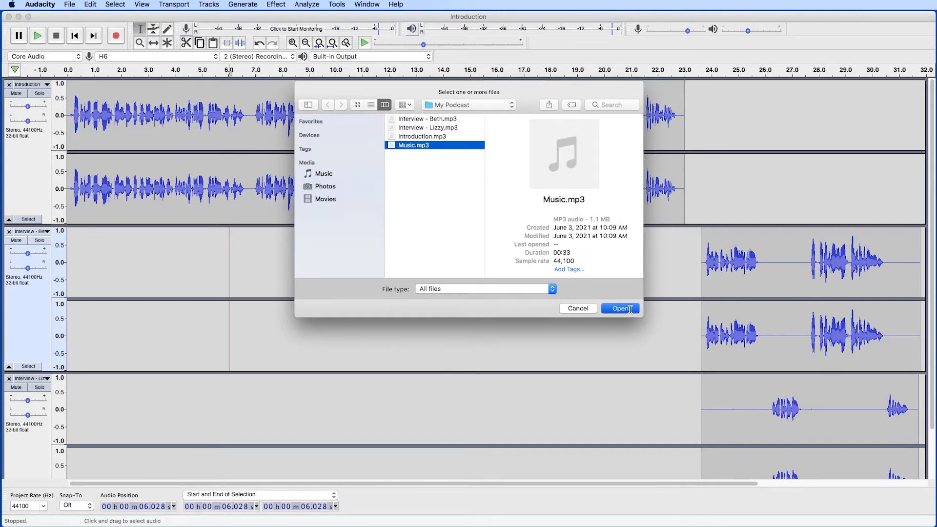
{"action": "left_click", "coordinate": [619, 308]}
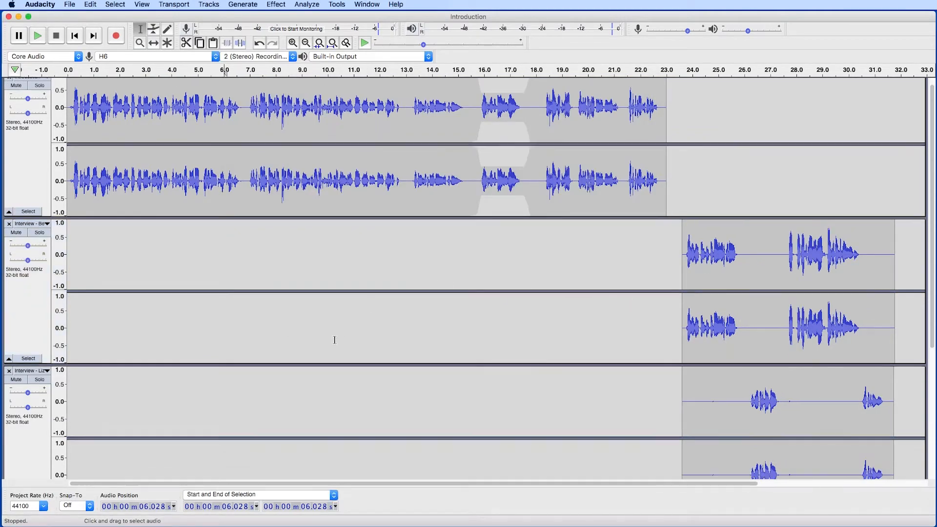
{"action": "scroll", "scroll_direction": "down", "scroll_amount": 3}
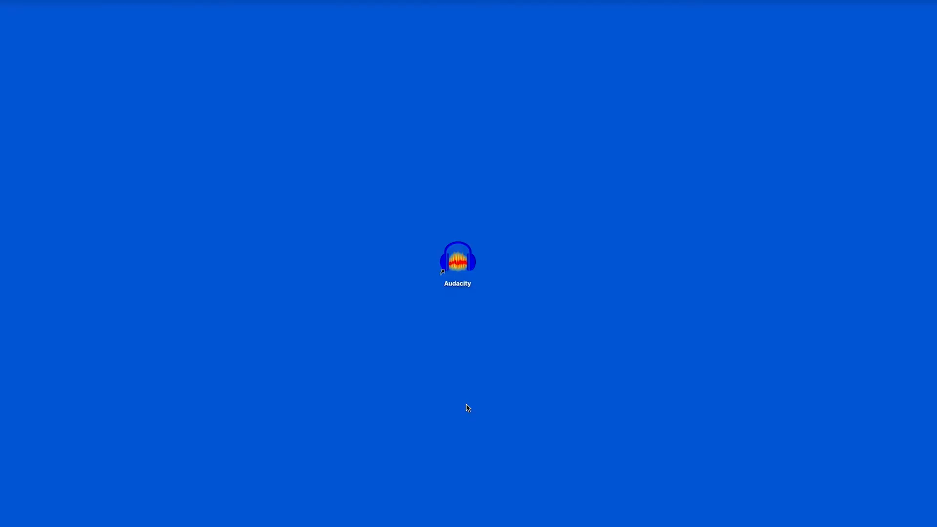
{"action": "mouse_move", "coordinate": [471, 357]}
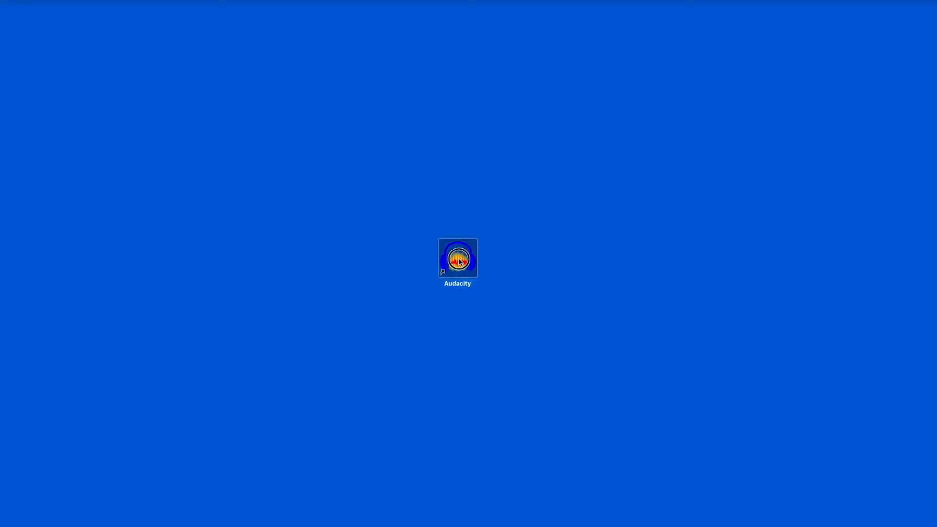
Step: Launch Audacity from its desktop icon to get an empty project window
{"action": "double_click", "coordinate": [457, 258]}
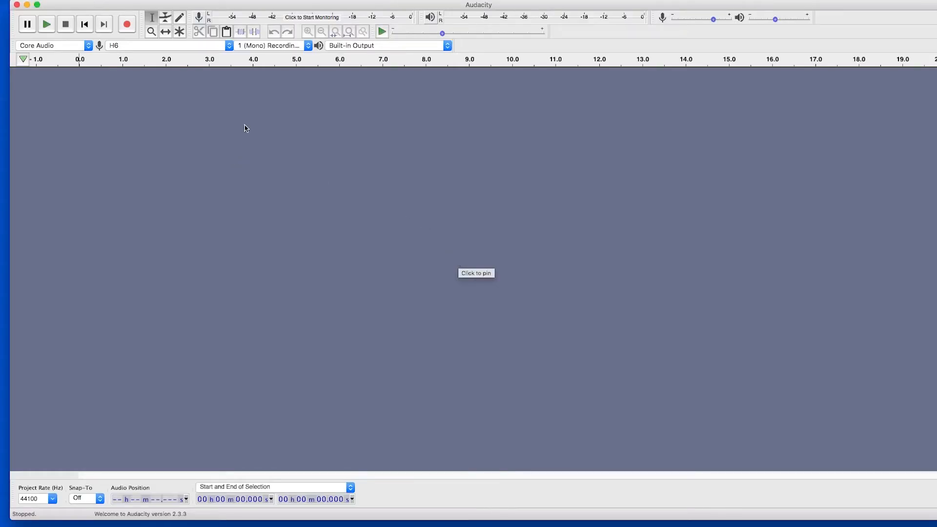
{"action": "mouse_move", "coordinate": [161, 49]}
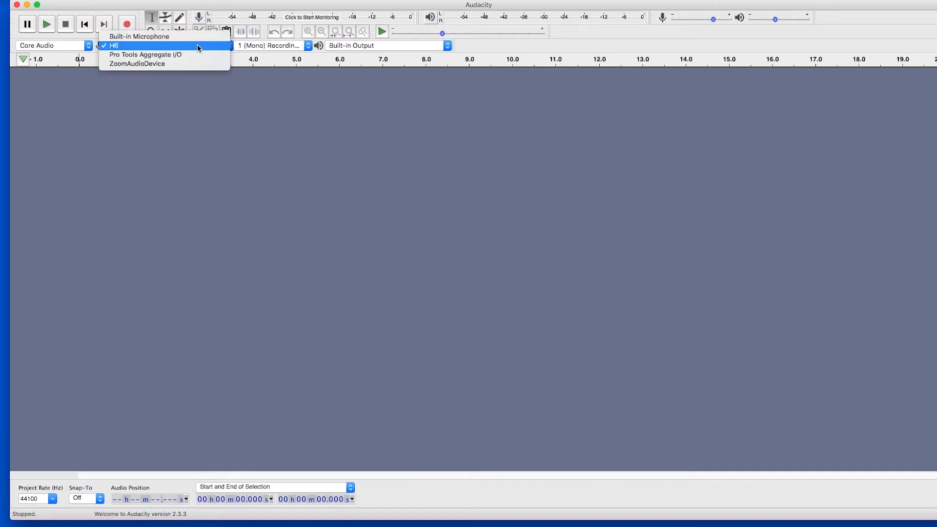
{"action": "mouse_move", "coordinate": [126, 48]}
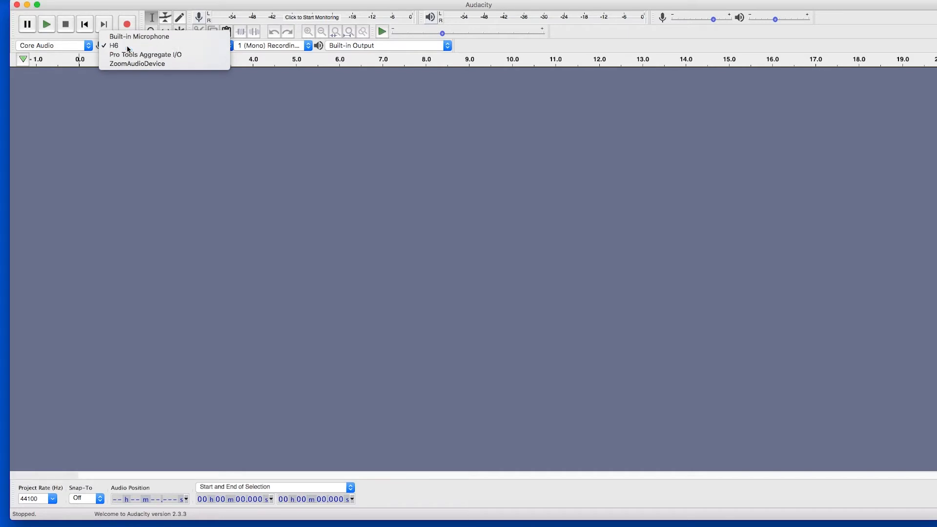
Step: Confirm H6 as recording device and 1 (Mono) as recording channels
{"action": "left_click", "coordinate": [114, 46]}
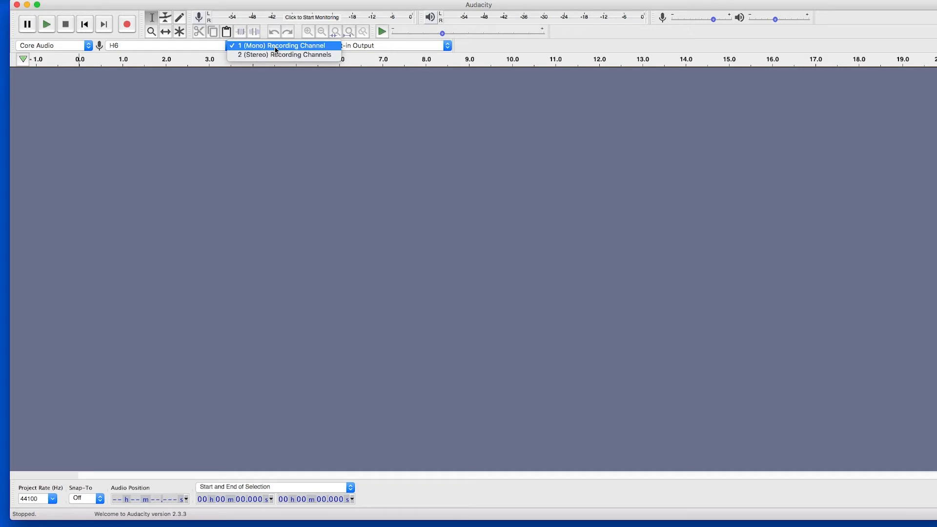
{"action": "mouse_move", "coordinate": [284, 54]}
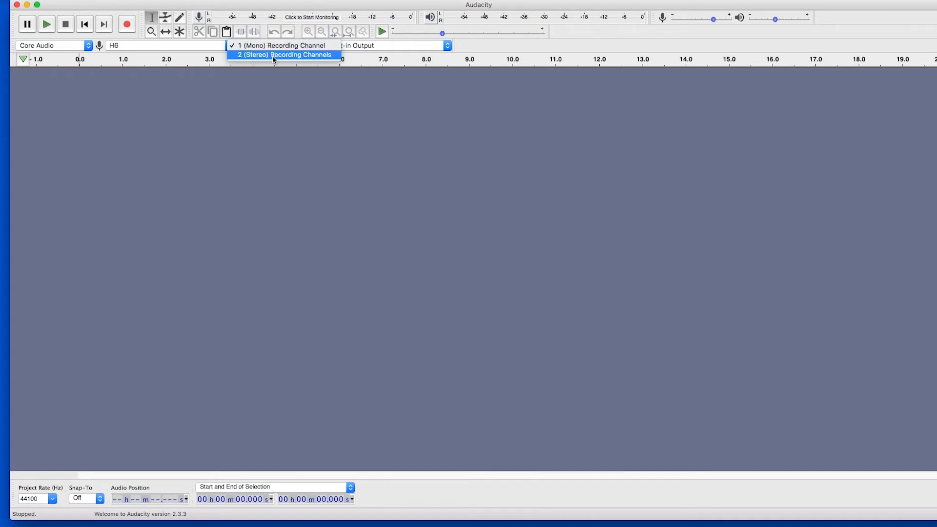
{"action": "mouse_move", "coordinate": [279, 46]}
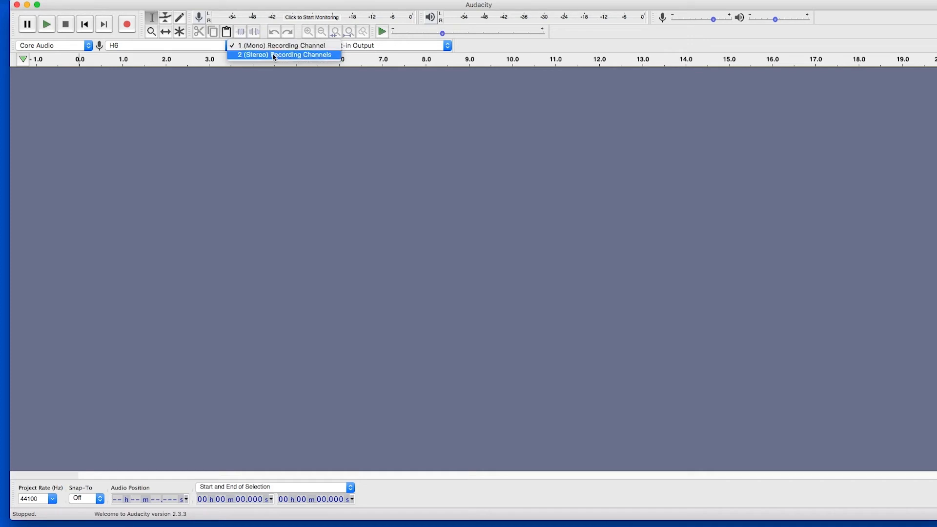
{"action": "mouse_move", "coordinate": [277, 46]}
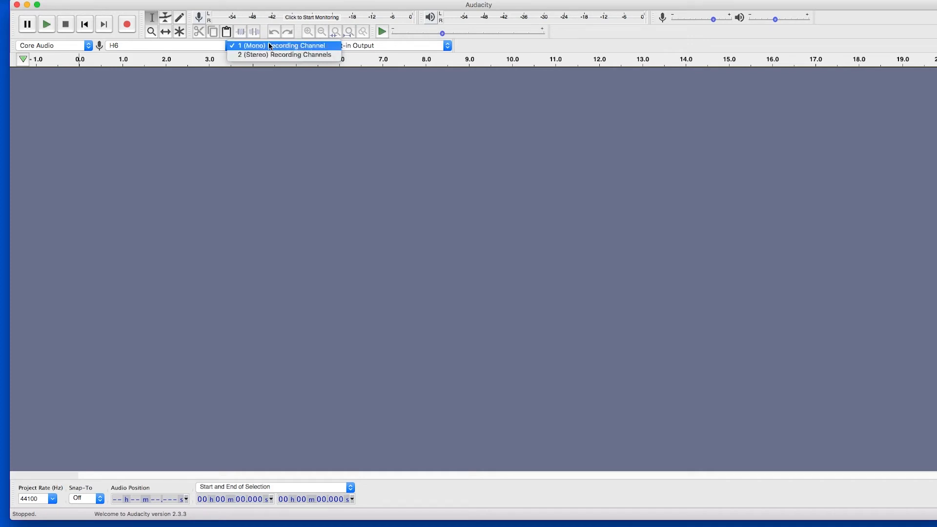
{"action": "left_click", "coordinate": [246, 46]}
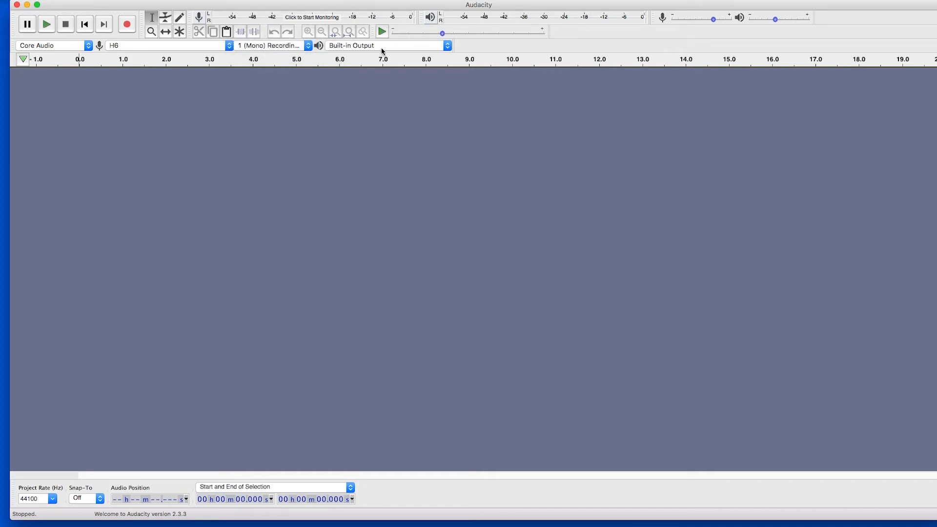
{"action": "mouse_move", "coordinate": [383, 49]}
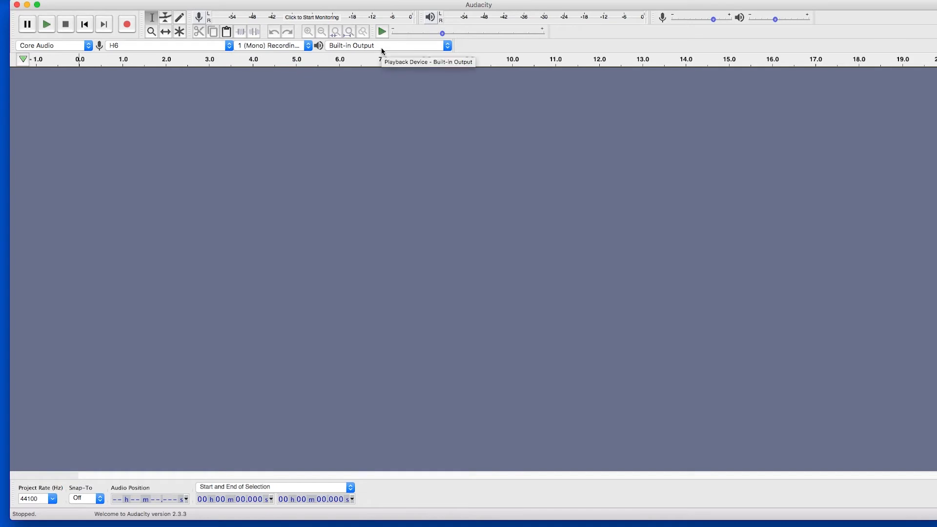
Step: Confirm Built-in Output as playback device and set project rate to 44100 Hz
{"action": "left_click", "coordinate": [382, 46]}
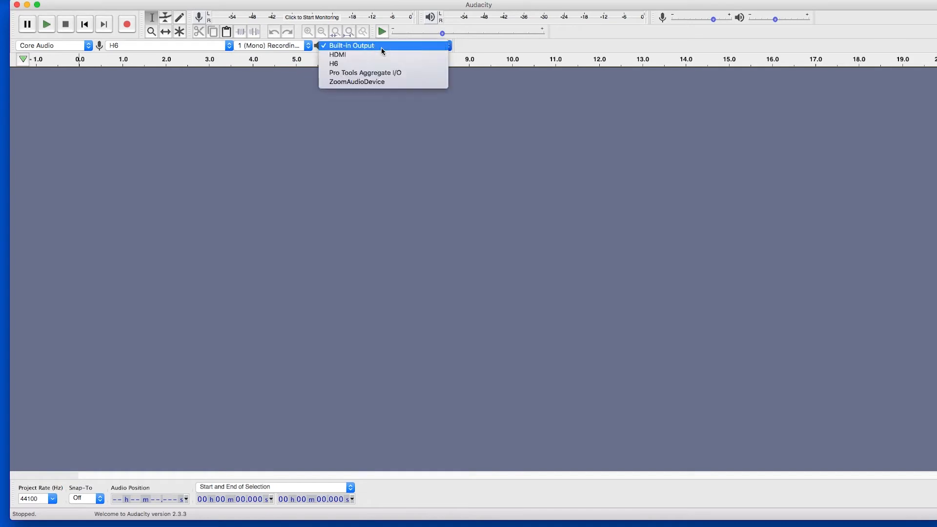
{"action": "left_click", "coordinate": [350, 45]}
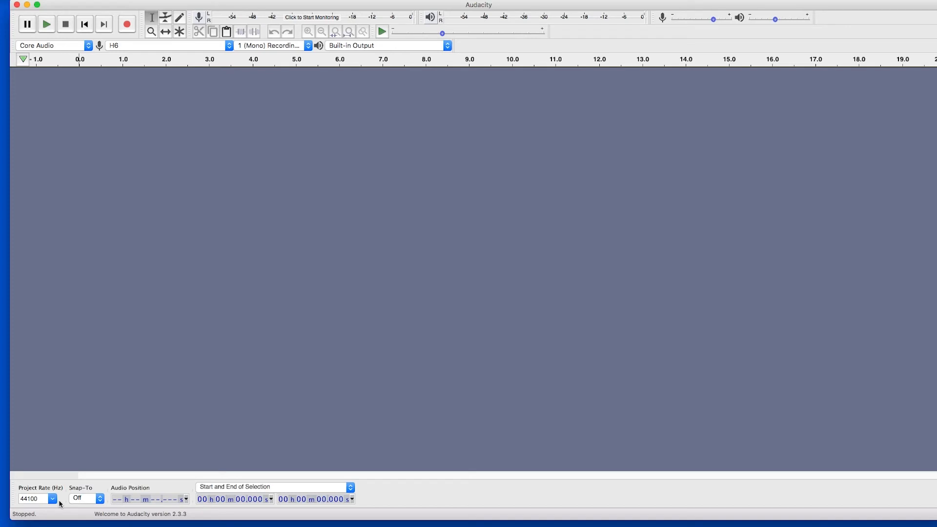
{"action": "left_click", "coordinate": [52, 499]}
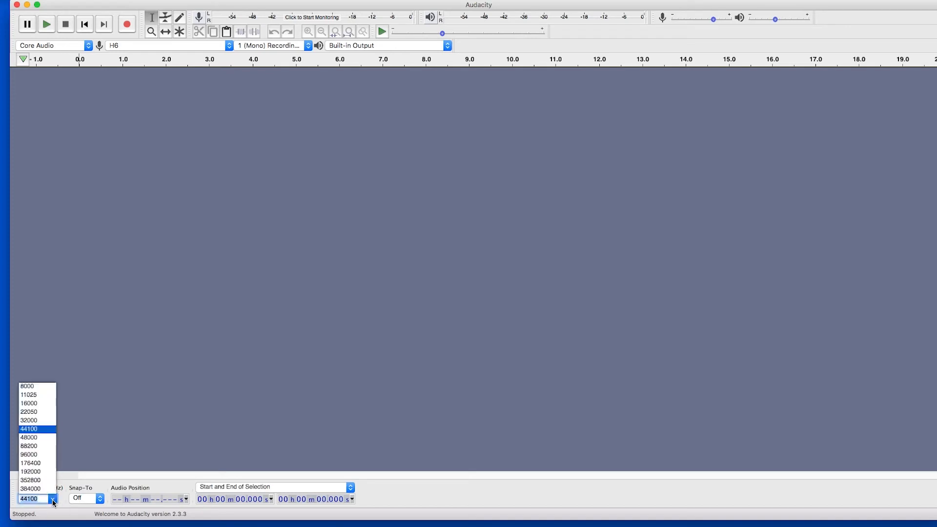
{"action": "left_click", "coordinate": [28, 429]}
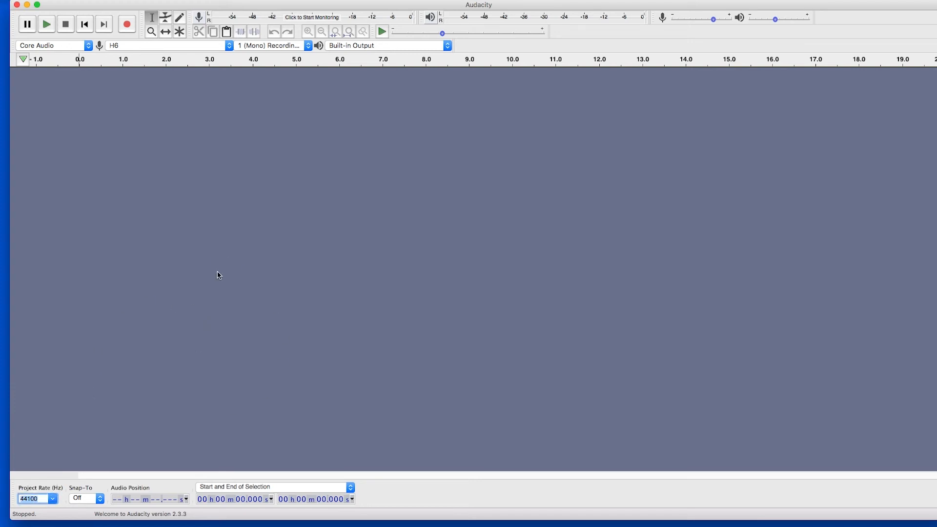
{"action": "mouse_move", "coordinate": [125, 24]}
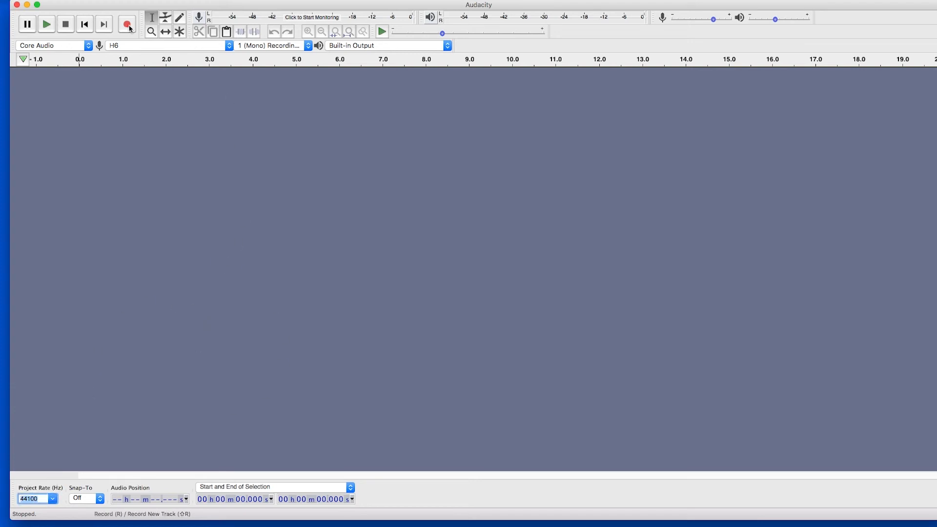
Step: Record about 38 seconds of speech into a new mono track, then stop
{"action": "left_click", "coordinate": [127, 24]}
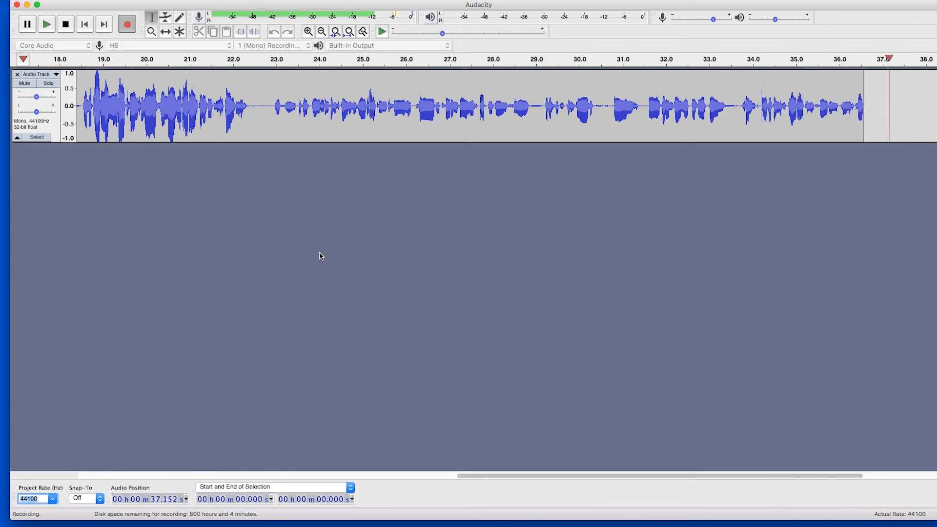
{"action": "left_click", "coordinate": [66, 25]}
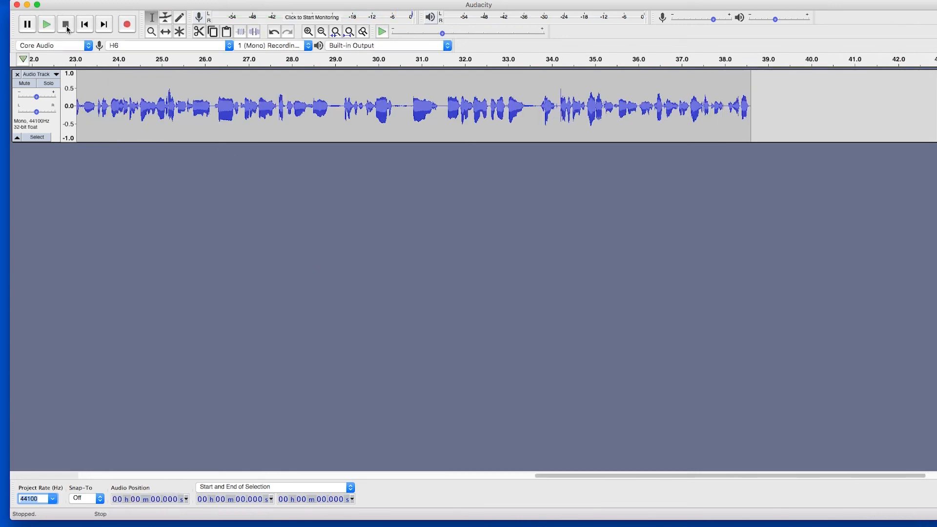